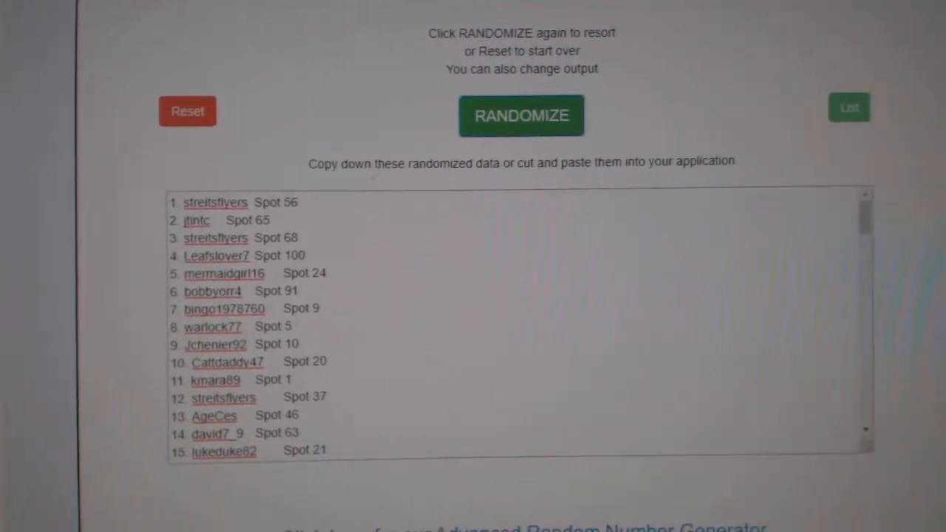
Step: Reshuffle the names-and-spots list again with RANDOM.ORG's Randomize button
click(521, 115)
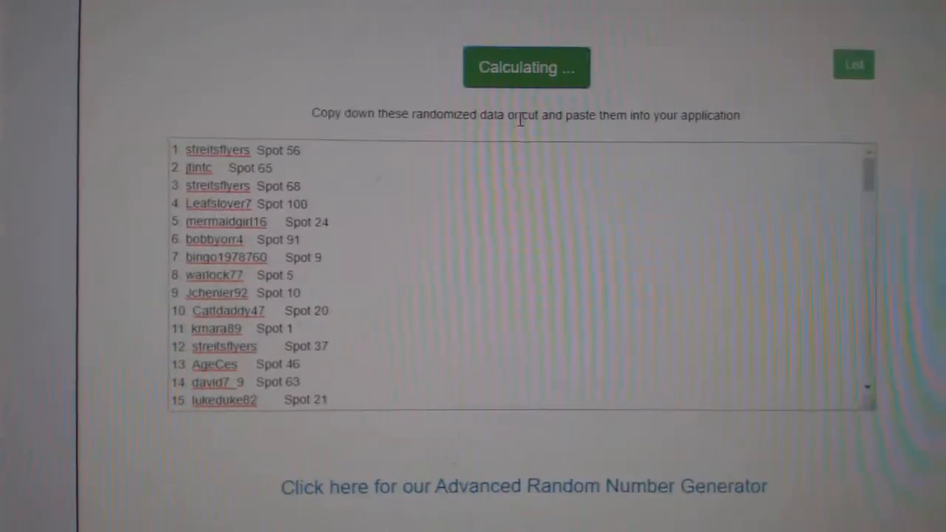
click(527, 67)
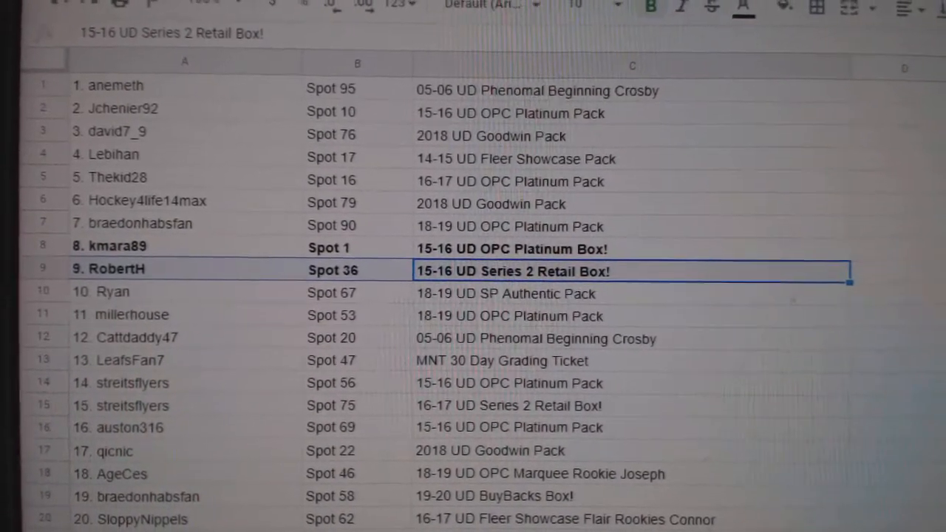
Step: Scroll to rows 8, 9 and 15 and bold those box-winning rows
scroll(down, 3)
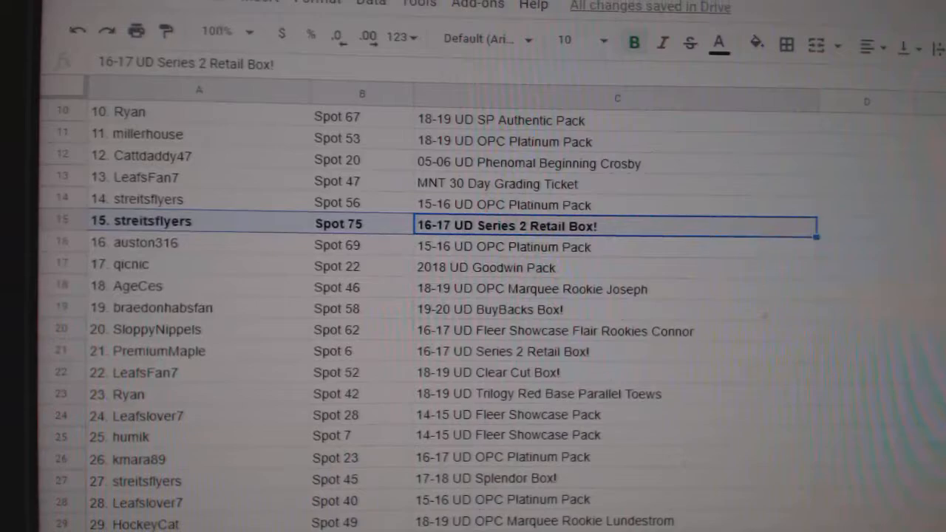
Step: Scroll down and bold box-winning rows 21, 22, 27, 32, 35 and 36
scroll(down, 3)
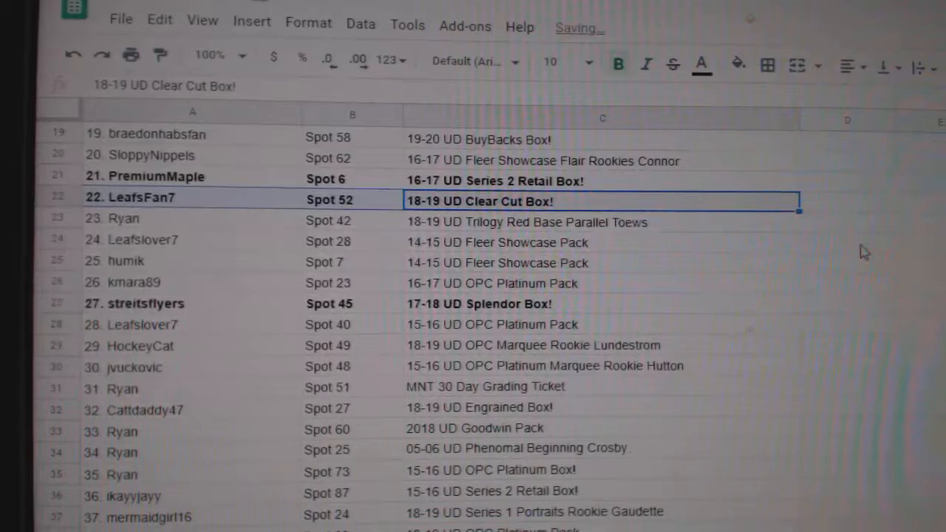
scroll(down, 3)
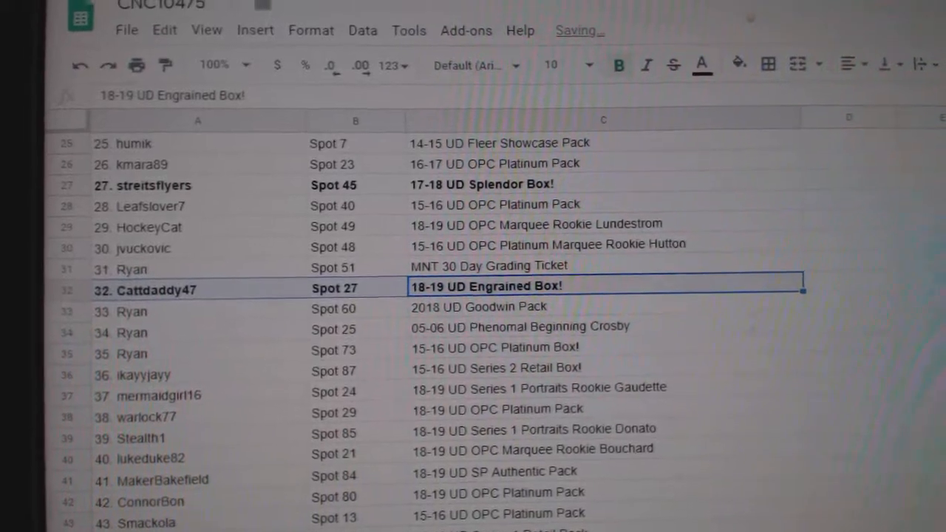
scroll(down, 3)
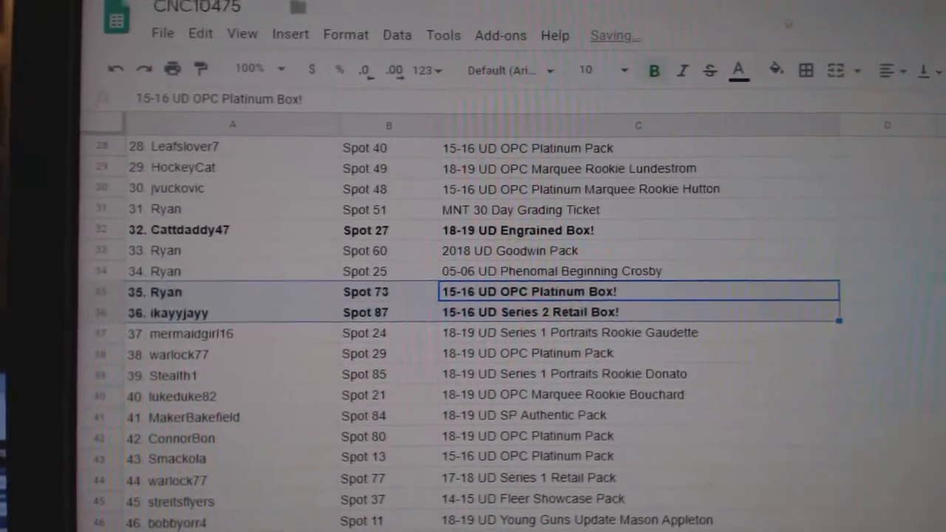
Step: Bold the box-winning rows for spots 63, 88 and 31 (rows 47, 50, 56)
scroll(down, 3)
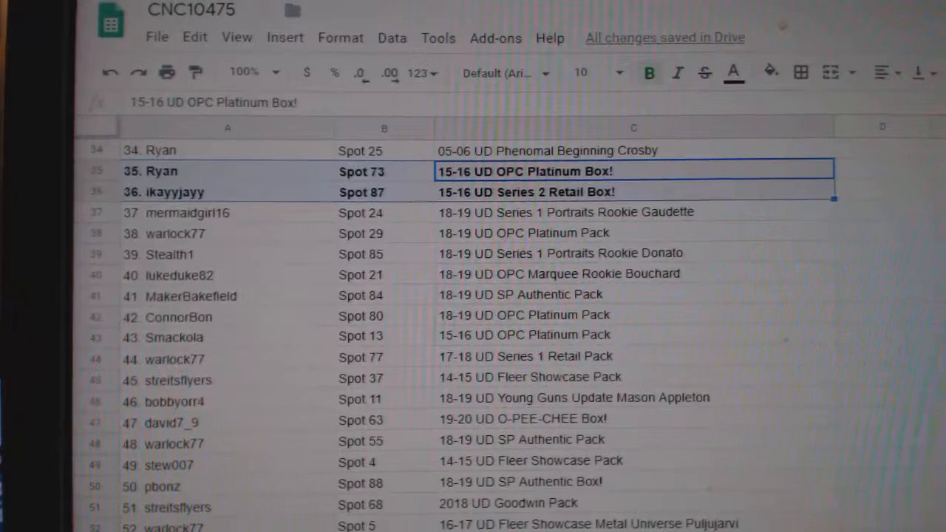
scroll(down, 3)
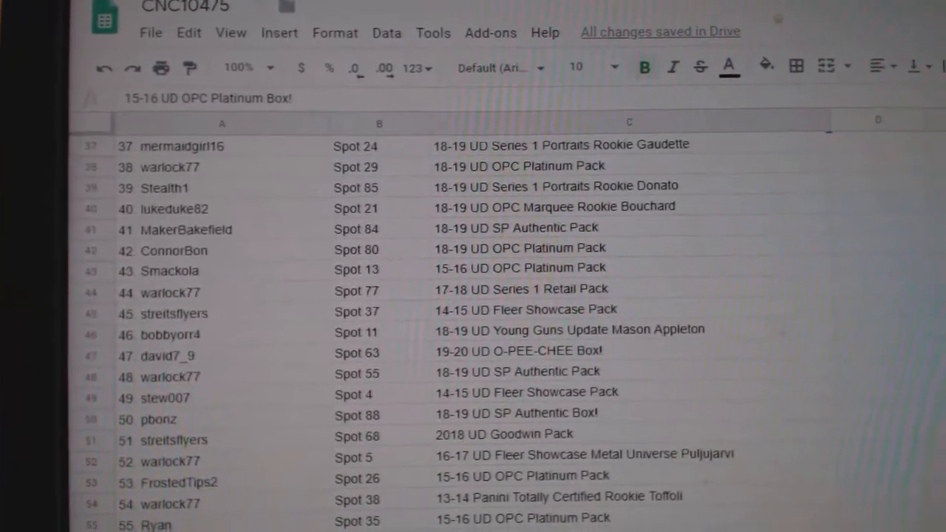
click(527, 356)
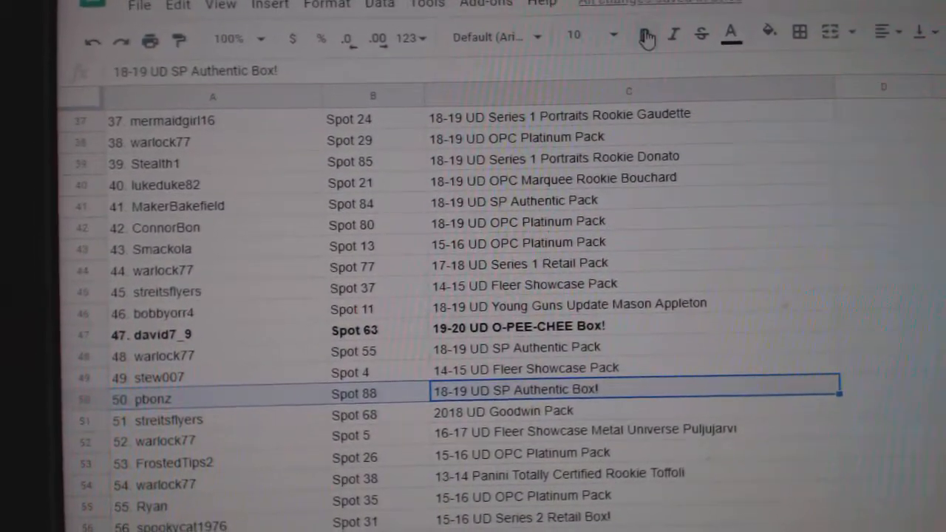
click(634, 38)
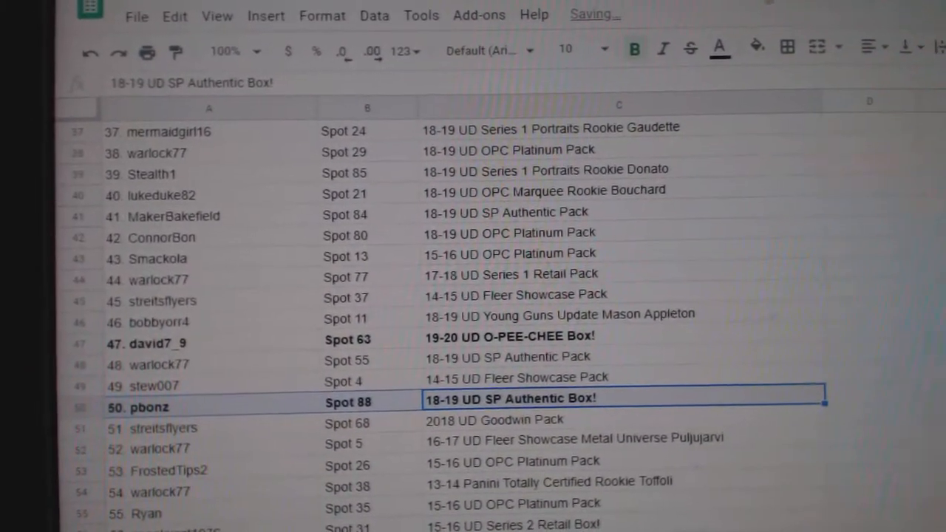
scroll(down, 3)
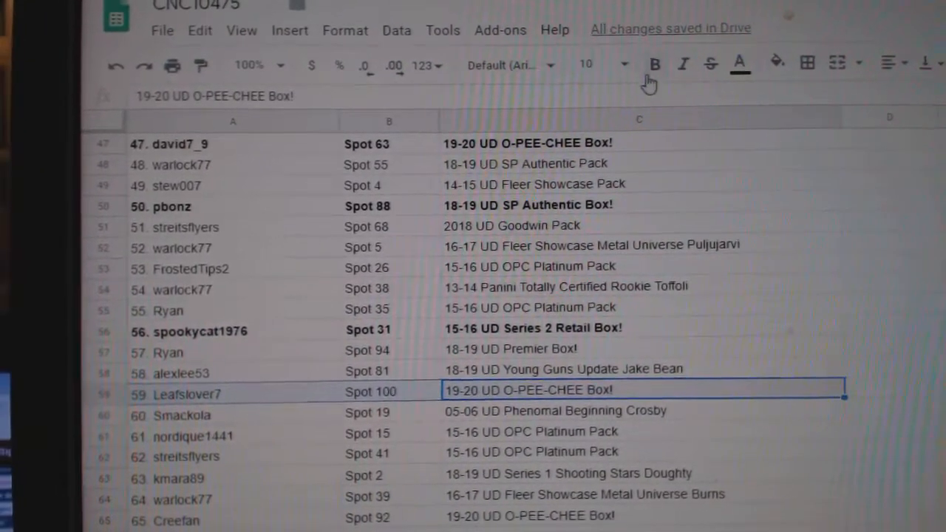
Step: Bold rows 59, 65 and 69 for spots 100, 92 and 32, then scroll toward row 96
scroll(down, 3)
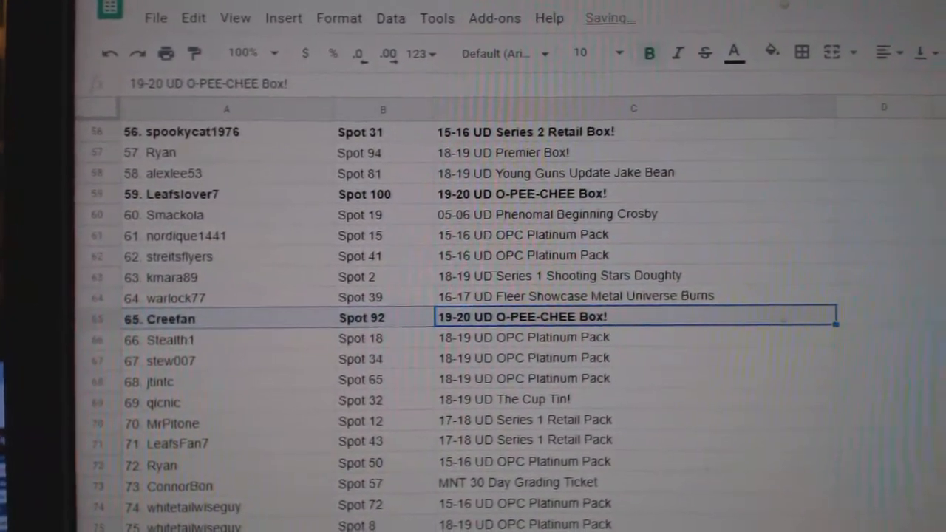
scroll(down, 3)
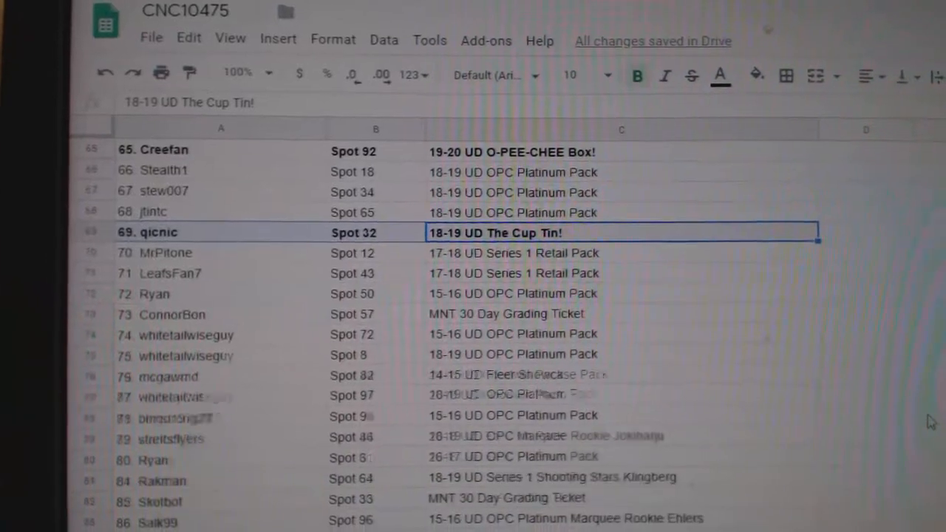
scroll(down, 3)
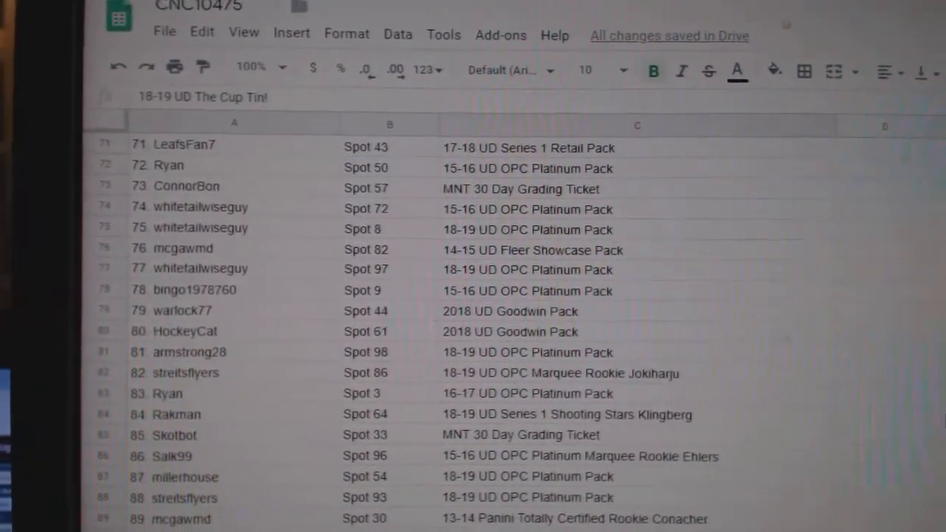
scroll(down, 3)
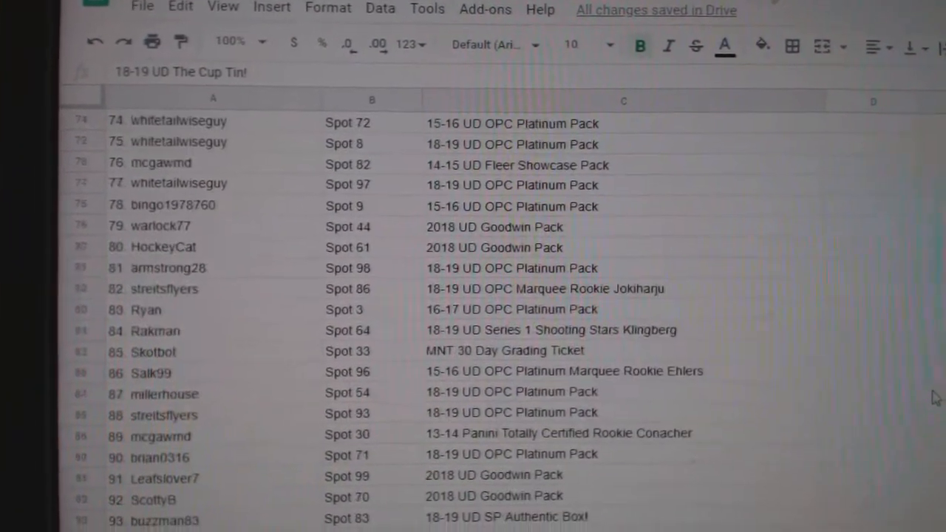
scroll(down, 3)
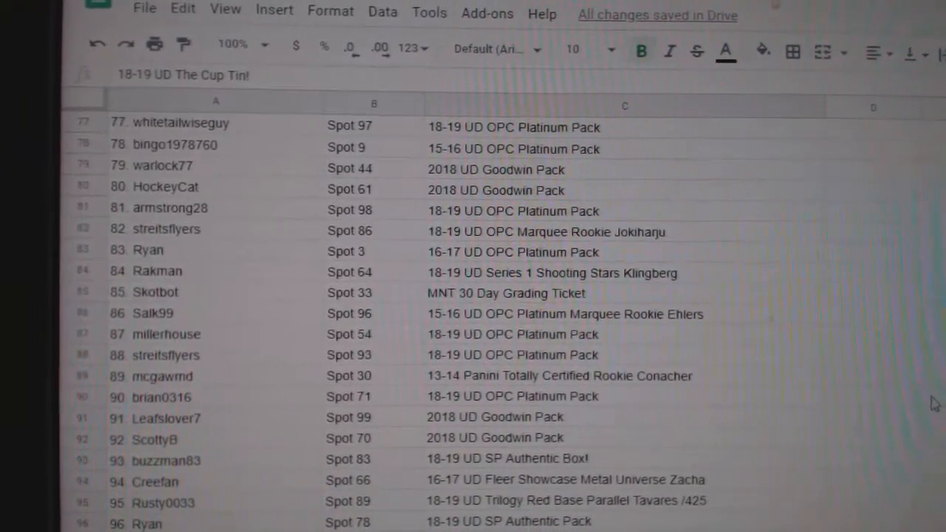